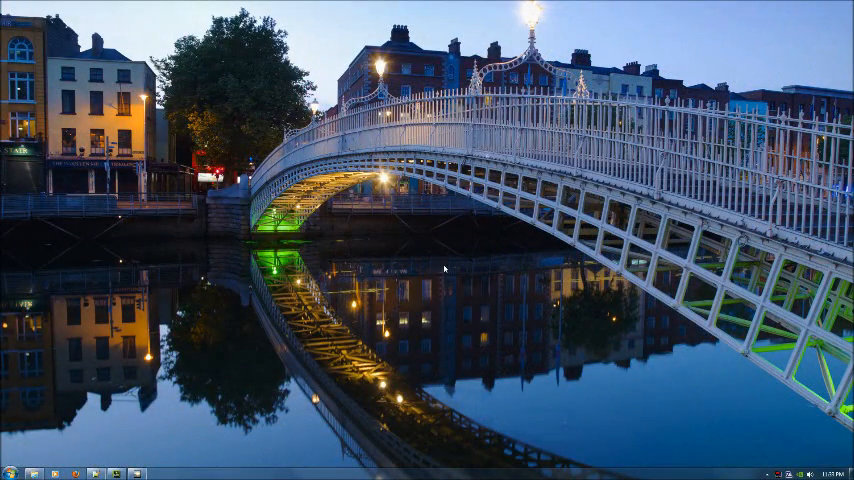
Launch NVIDIA Control Panel from the desktop menu and show Manage 3D Settings' Program Settings list
right_click(444, 268)
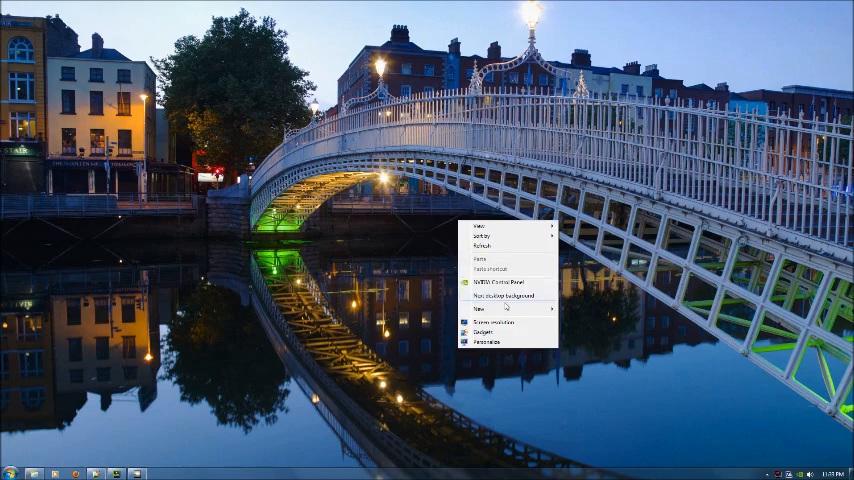
click(492, 294)
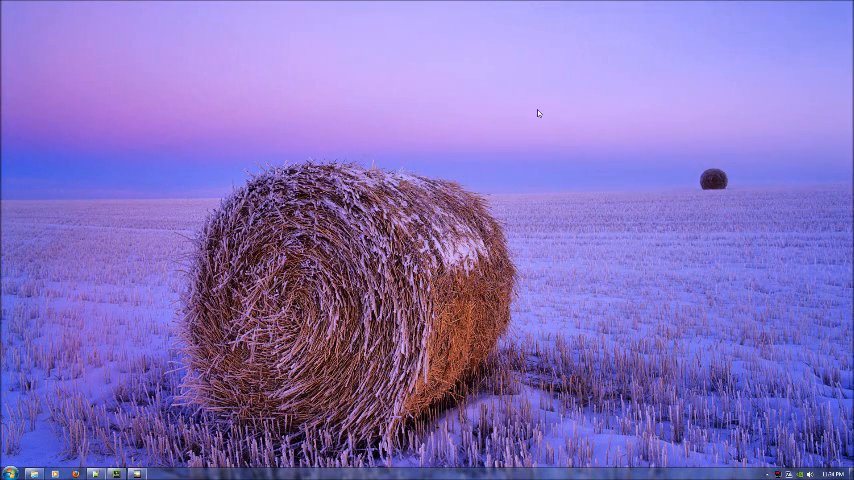
mouse_move(482, 150)
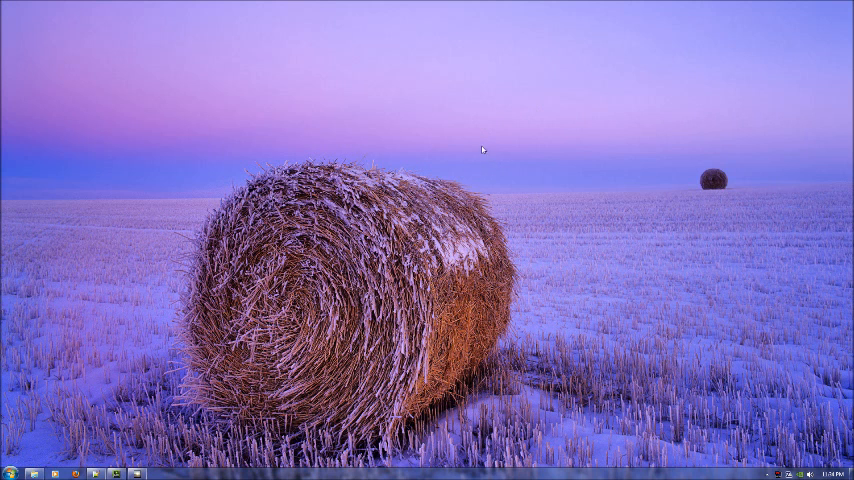
mouse_move(488, 148)
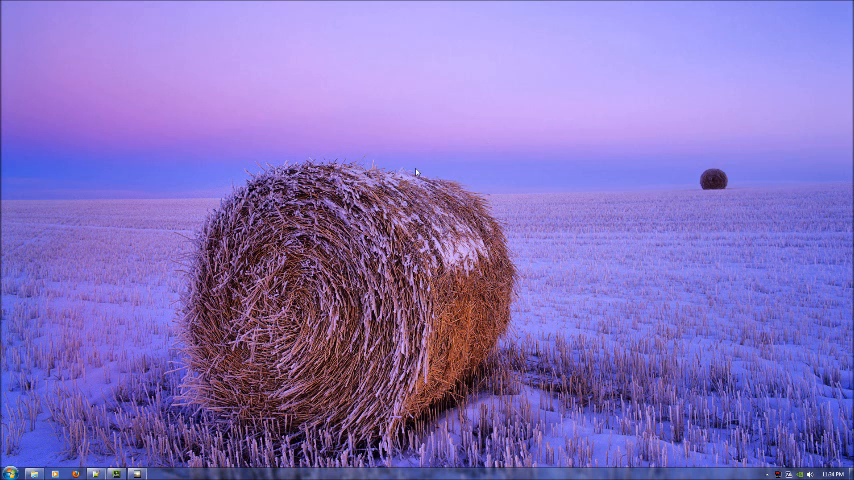
mouse_move(540, 210)
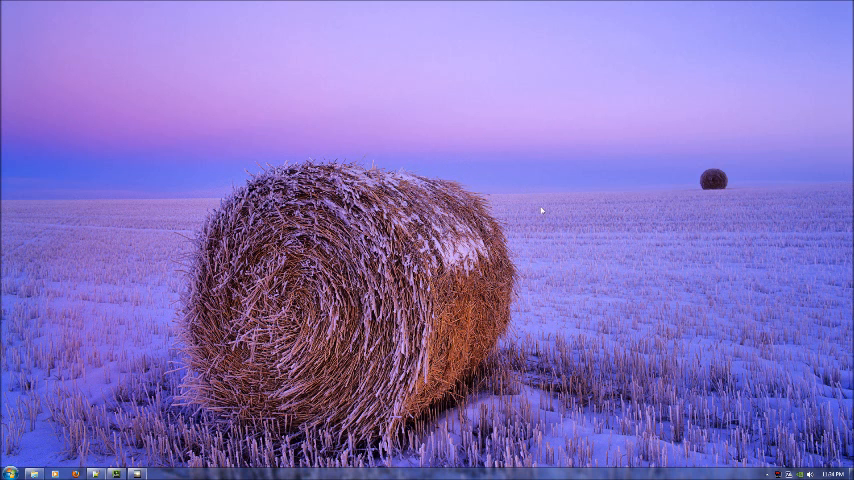
right_click(540, 210)
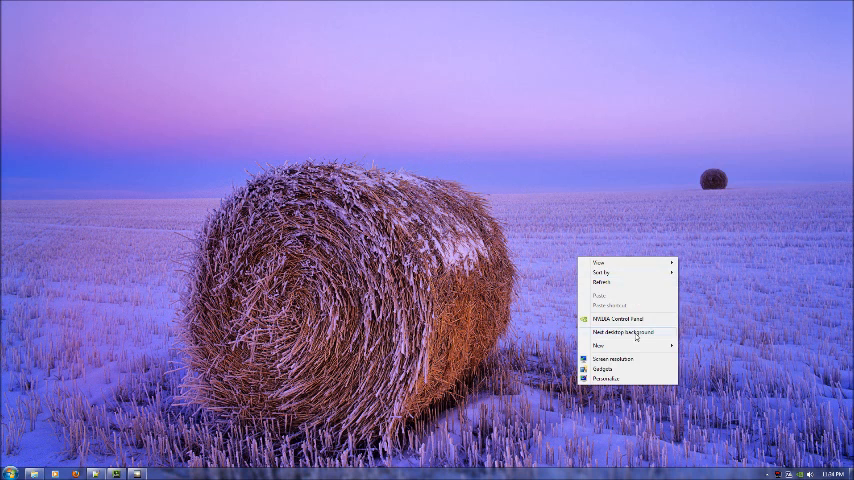
click(628, 328)
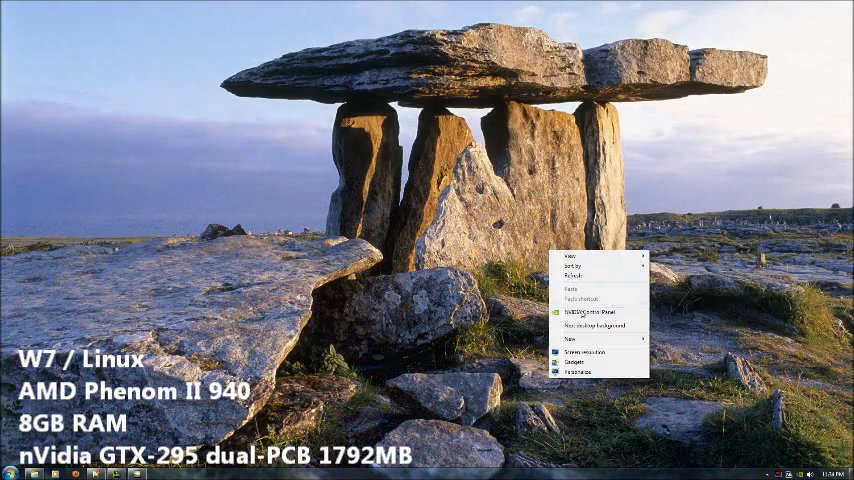
click(586, 312)
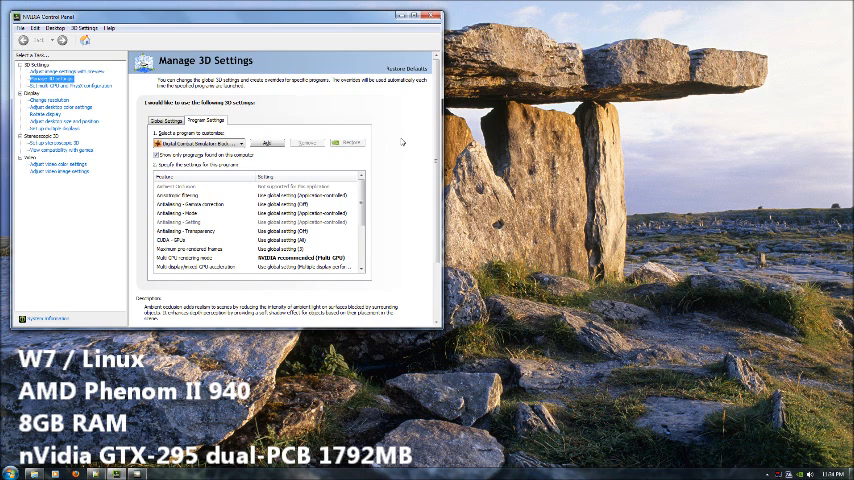
mouse_move(404, 140)
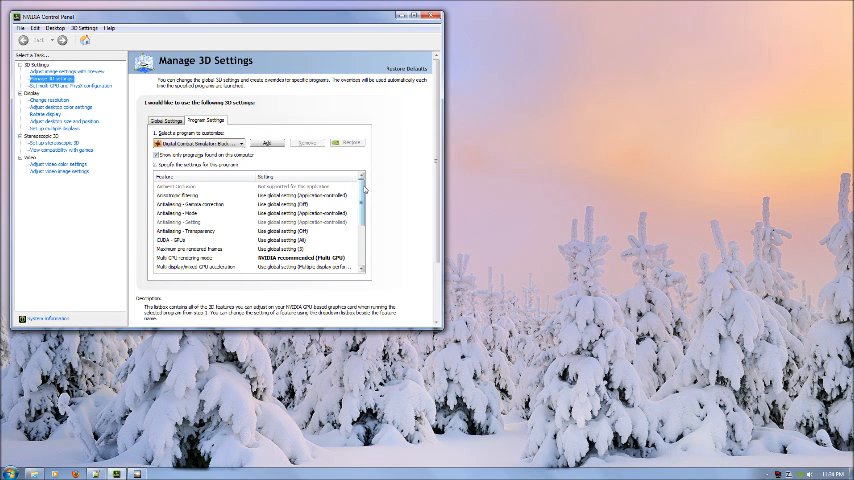
scroll(down, 3)
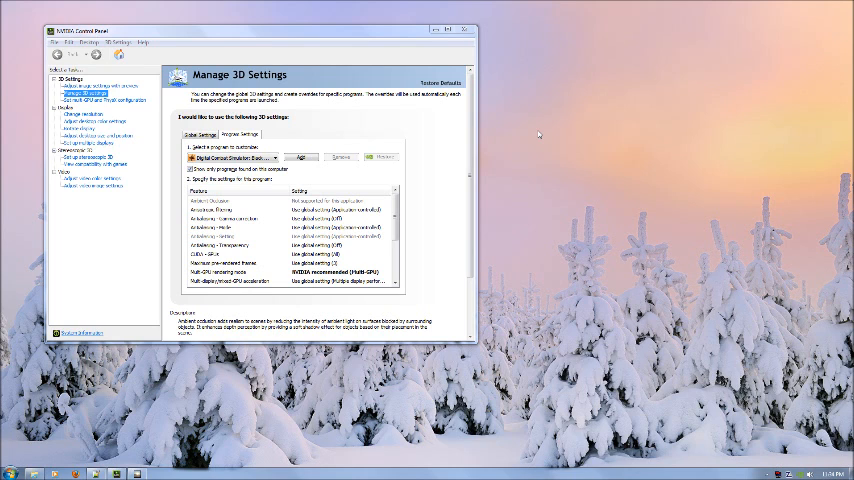
mouse_move(590, 152)
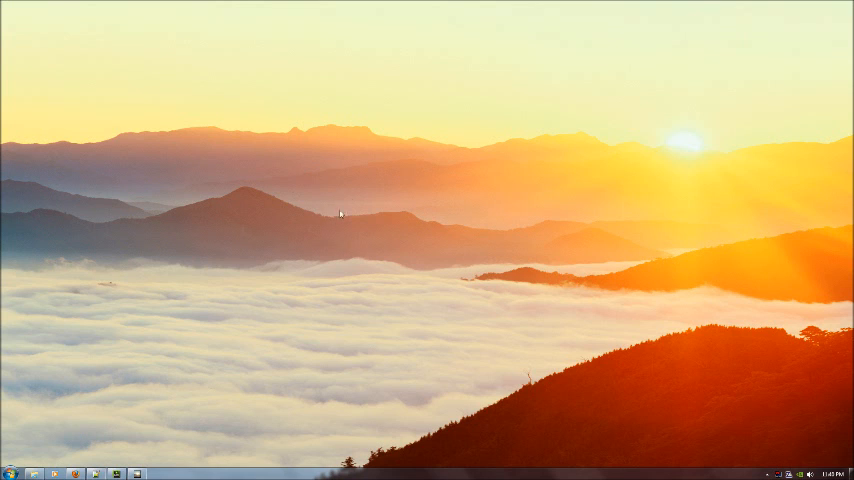
mouse_move(348, 190)
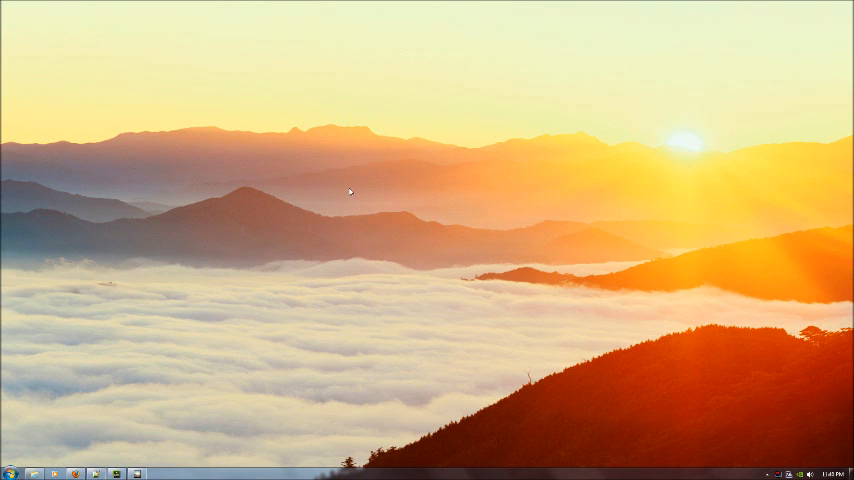
mouse_move(332, 180)
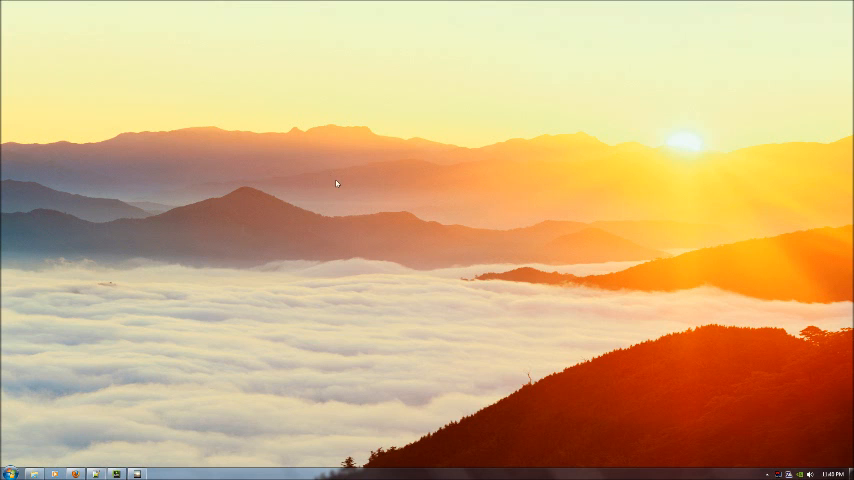
mouse_move(368, 182)
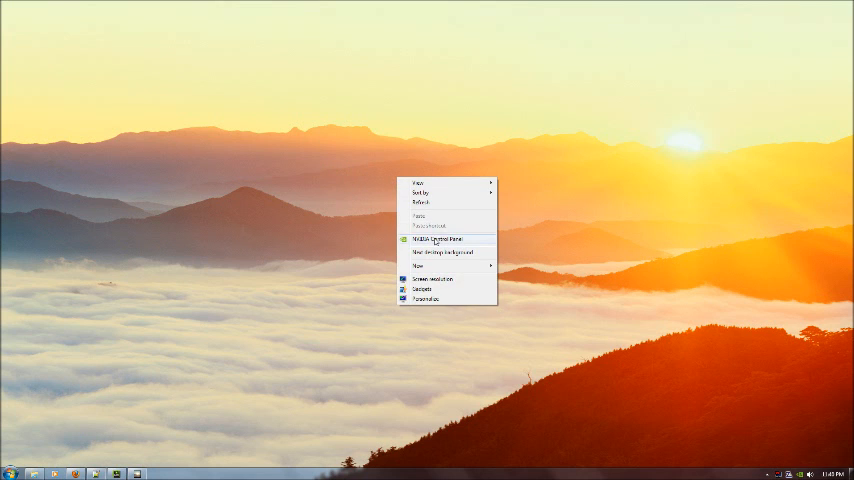
Relaunch NVIDIA Control Panel and reposition its window over the Program Settings view
click(436, 244)
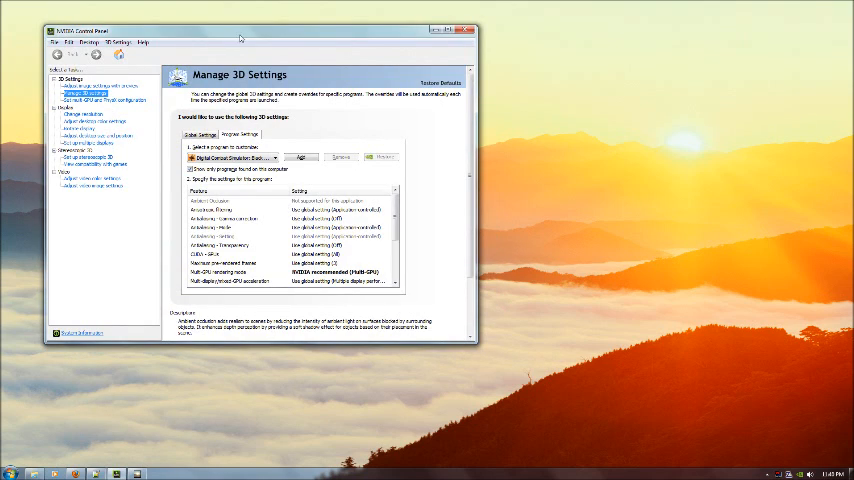
drag(240, 38, 290, 48)
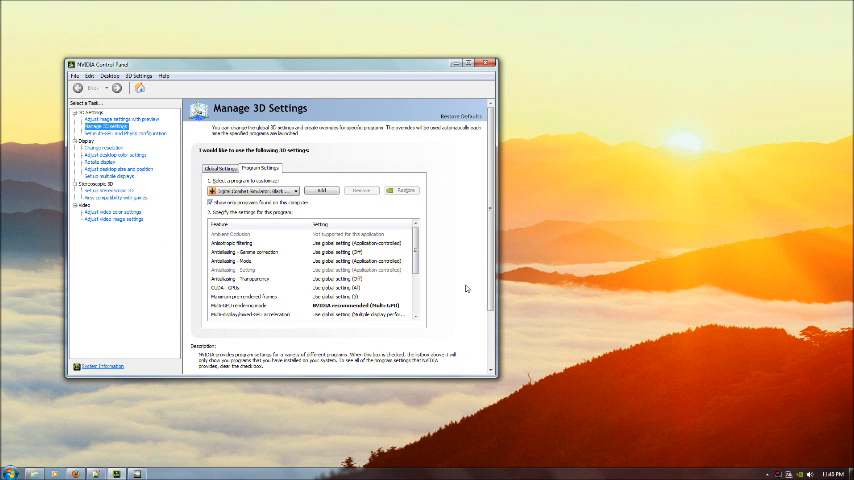
mouse_move(480, 348)
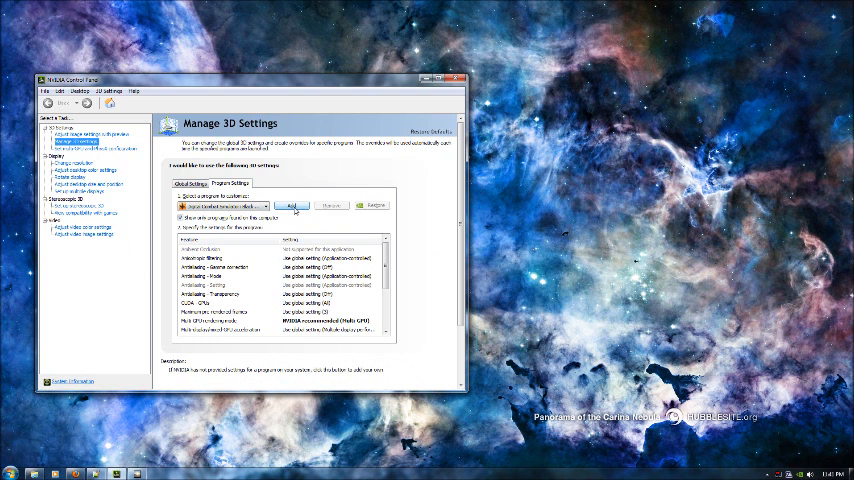
Add the DCS Black Shark executable to the list of programs with custom 3D settings
click(292, 204)
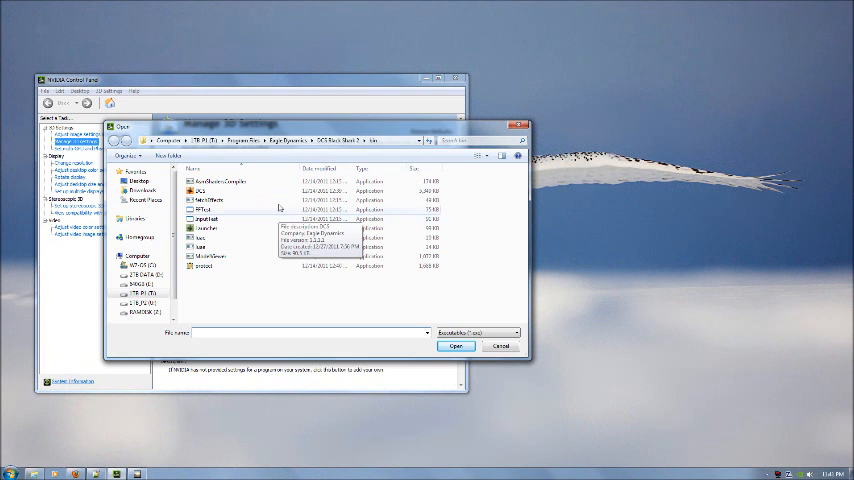
click(204, 190)
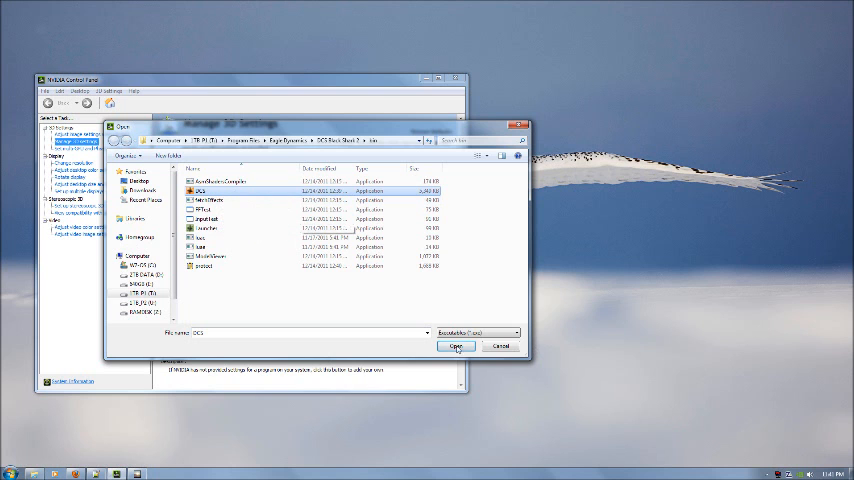
click(456, 344)
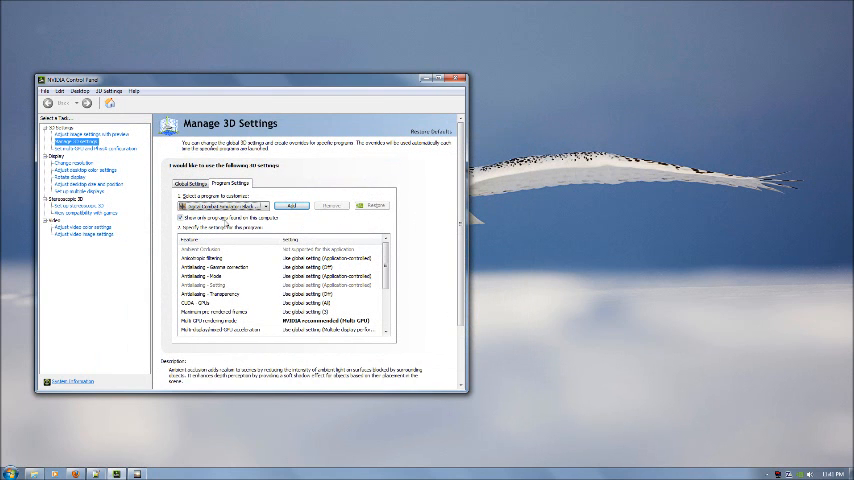
click(254, 204)
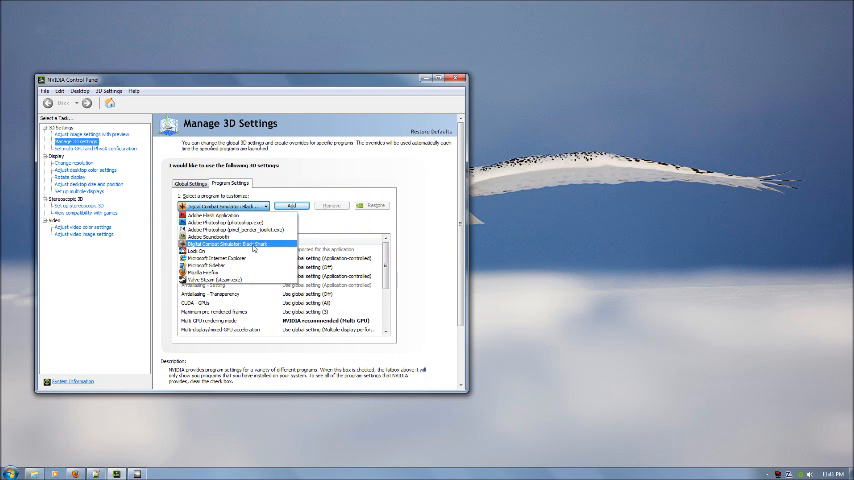
mouse_move(256, 246)
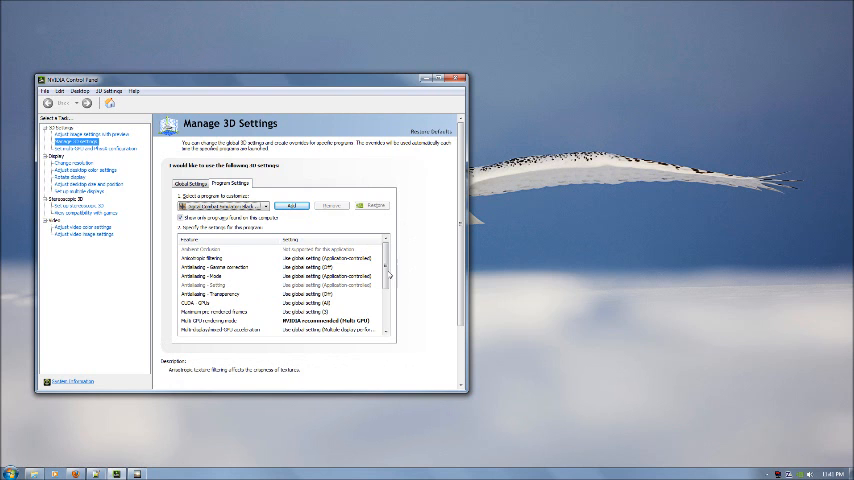
scroll(down, 3)
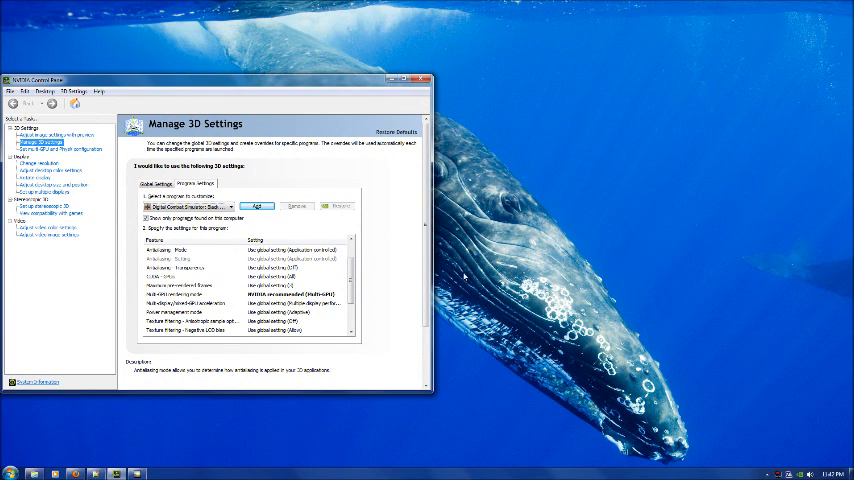
mouse_move(832, 268)
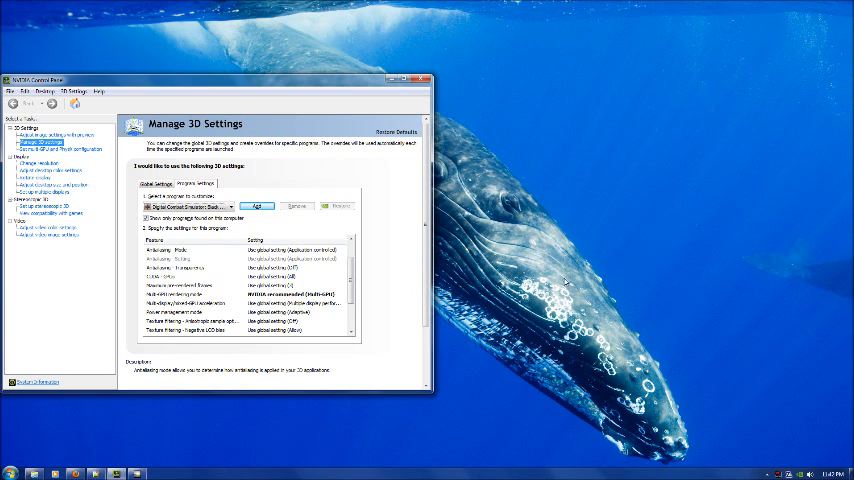
mouse_move(672, 254)
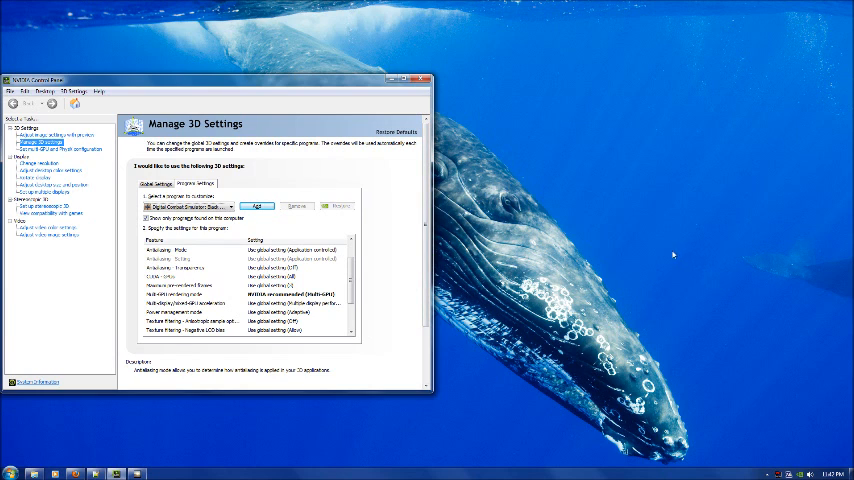
mouse_move(536, 258)
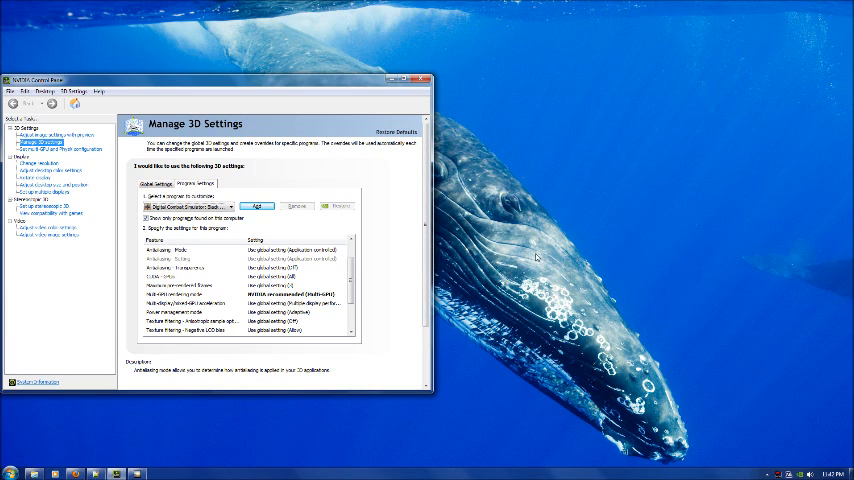
mouse_move(526, 278)
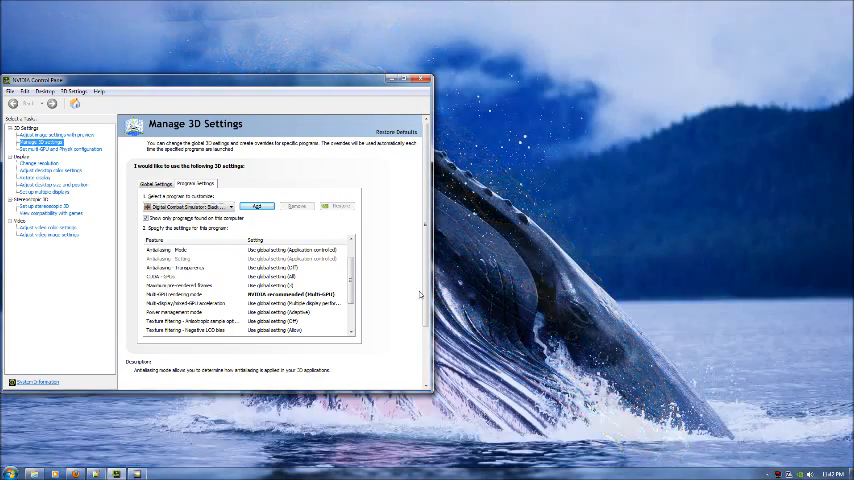
mouse_move(688, 276)
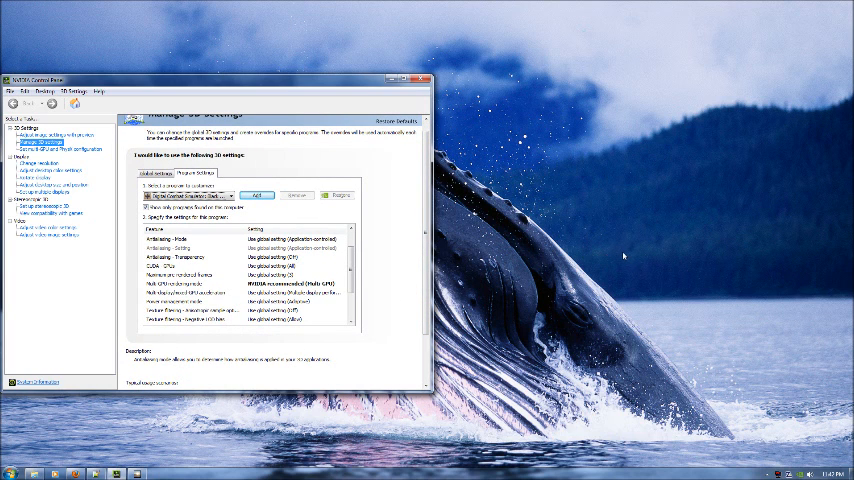
mouse_move(620, 254)
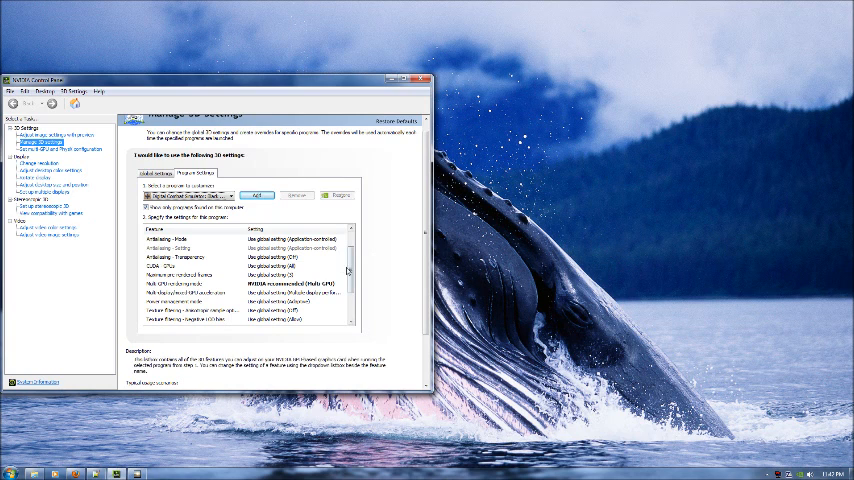
Choose a different Multi-GPU rendering mode for the Black Shark program
click(304, 292)
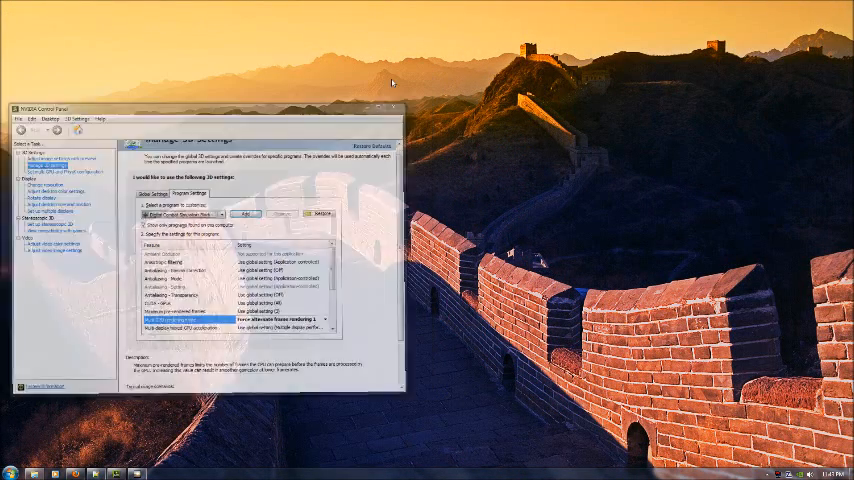
click(404, 106)
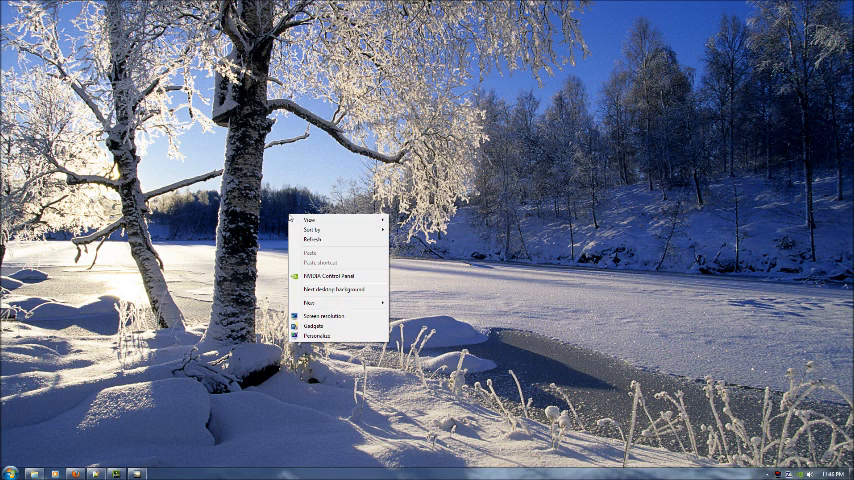
Relaunch NVIDIA Control Panel and set Black Shark's Multi-GPU rendering mode once more
click(336, 284)
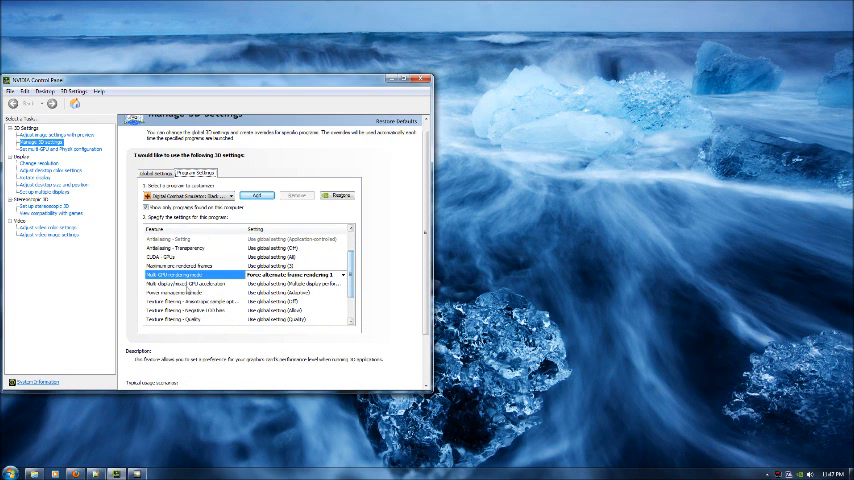
click(184, 276)
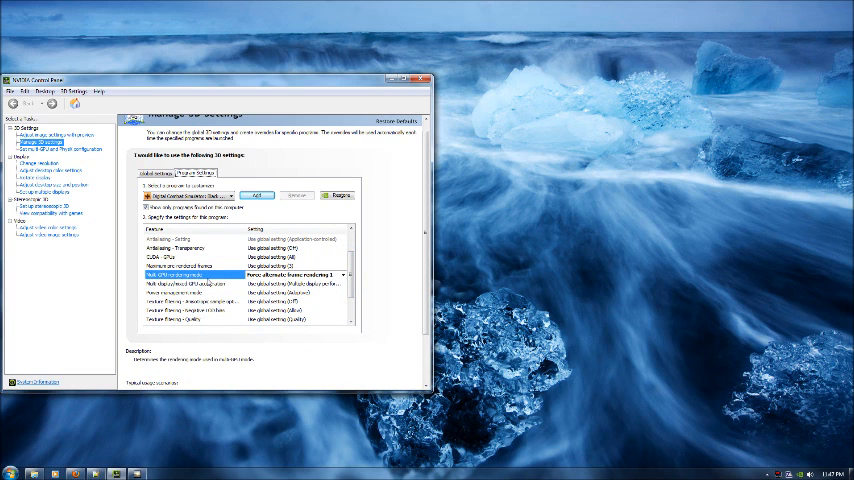
click(344, 274)
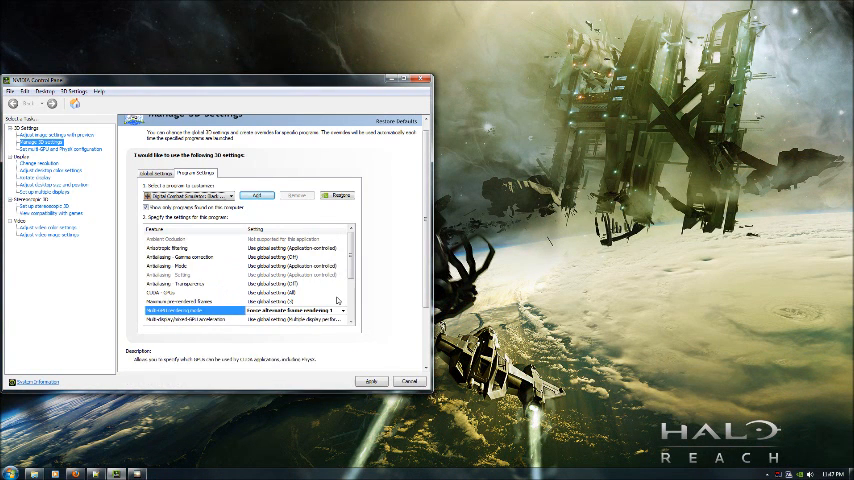
scroll(down, 3)
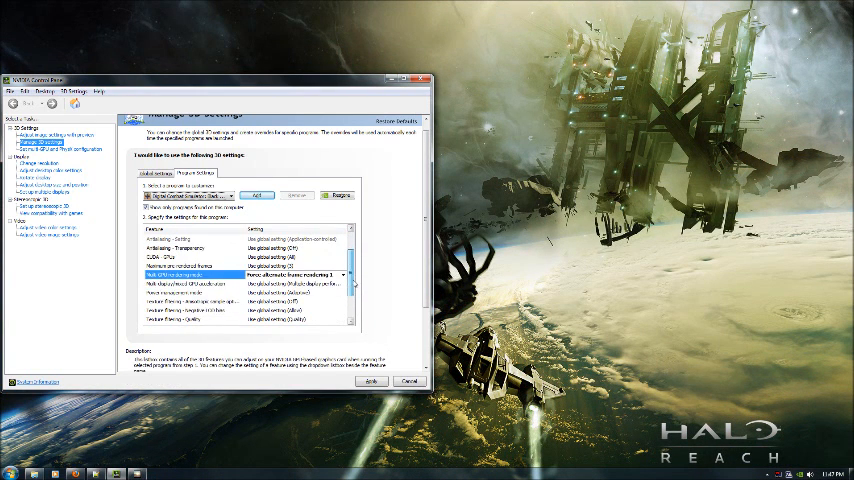